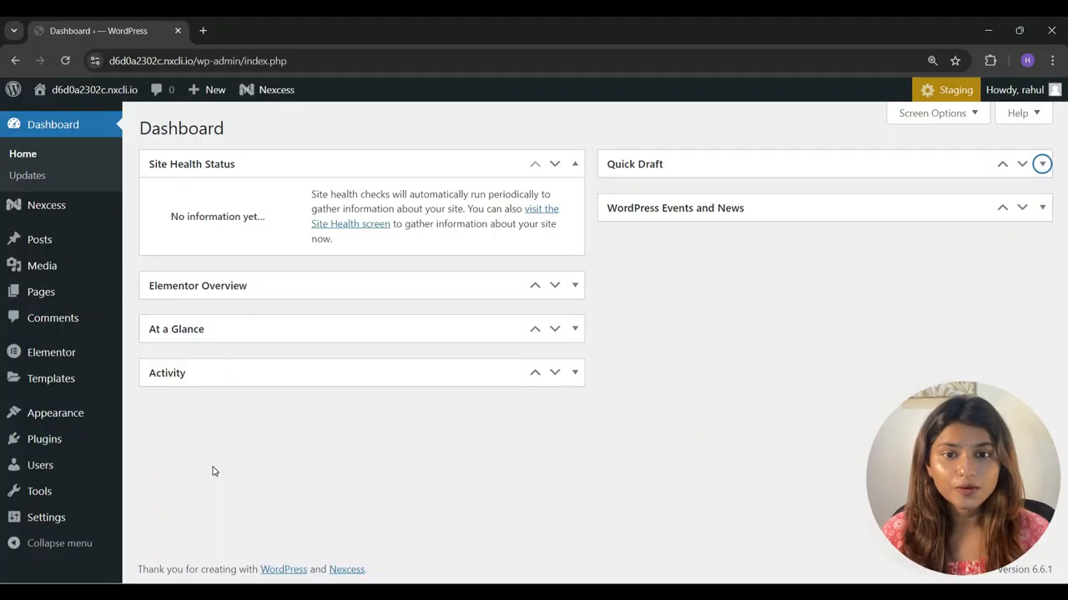
{"action": "mouse_move", "coordinate": [164, 448]}
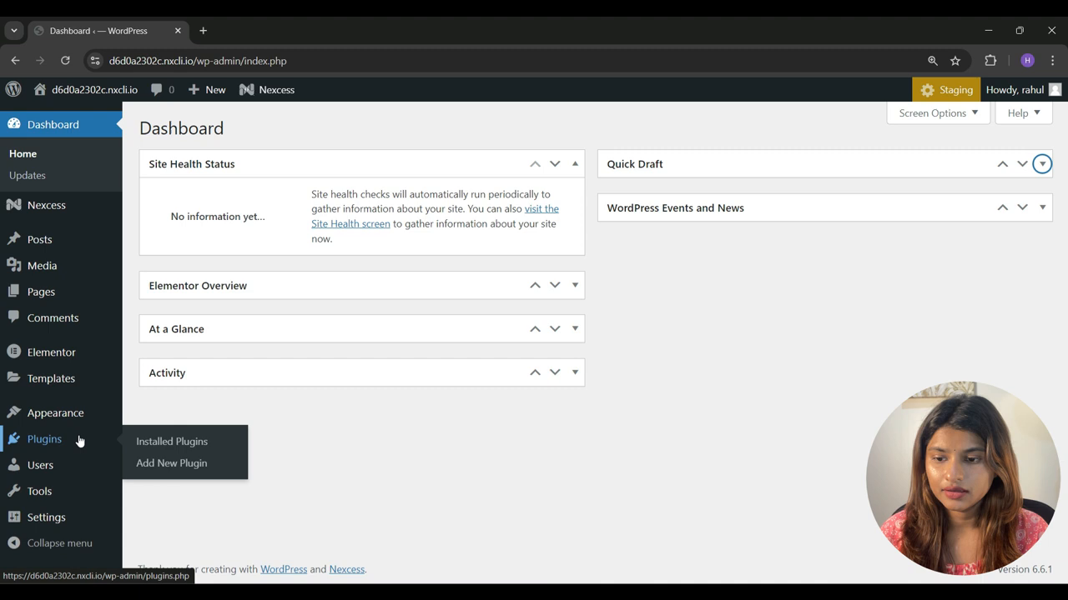
Step: Find 'Responsive Addons for Elementor' by cyt under Add New Plugin, then install and activate it
{"action": "left_click", "coordinate": [171, 463]}
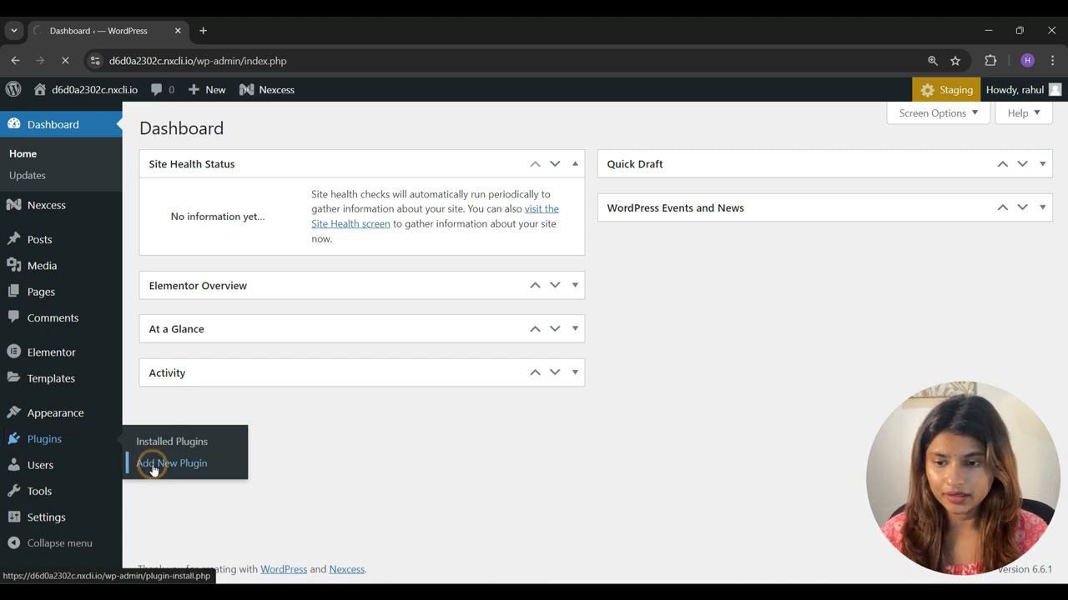
{"action": "left_click", "coordinate": [171, 462]}
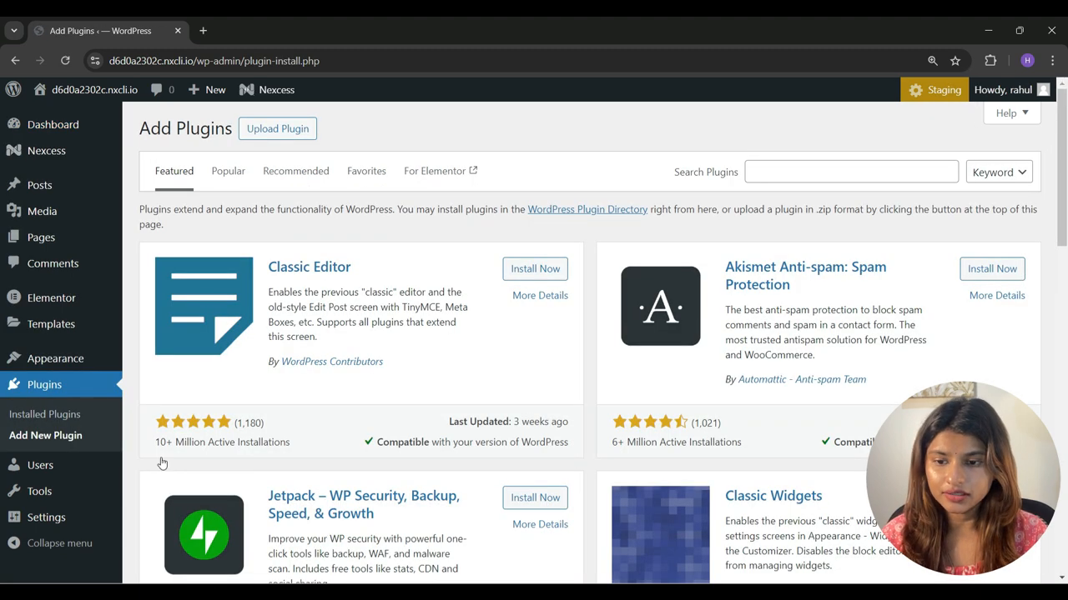
{"action": "type", "text": "Responsive Addons for Elementor by cyt"}
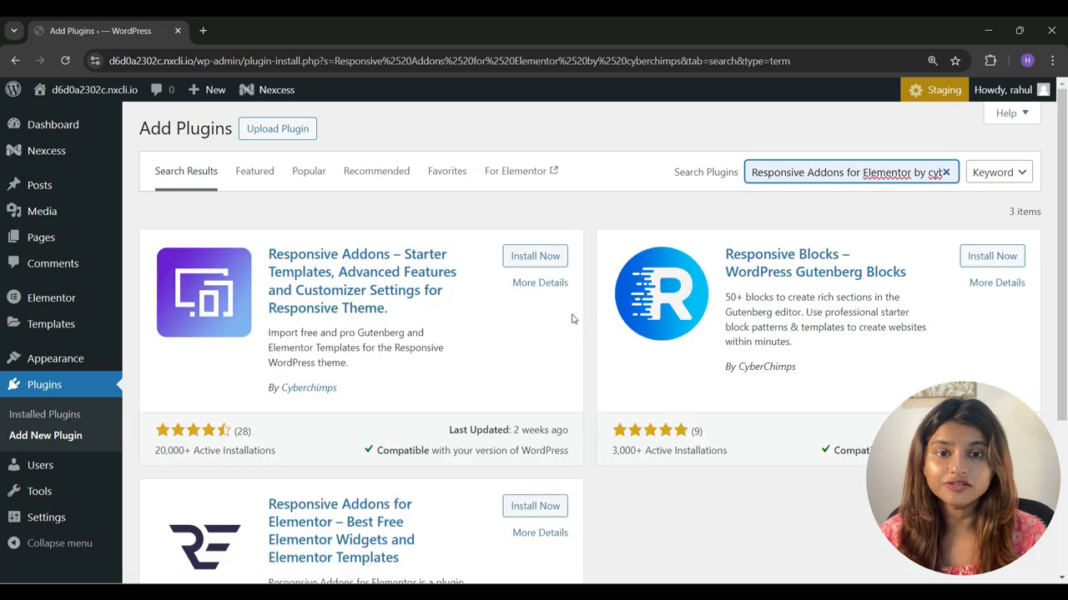
{"action": "left_click", "coordinate": [534, 505]}
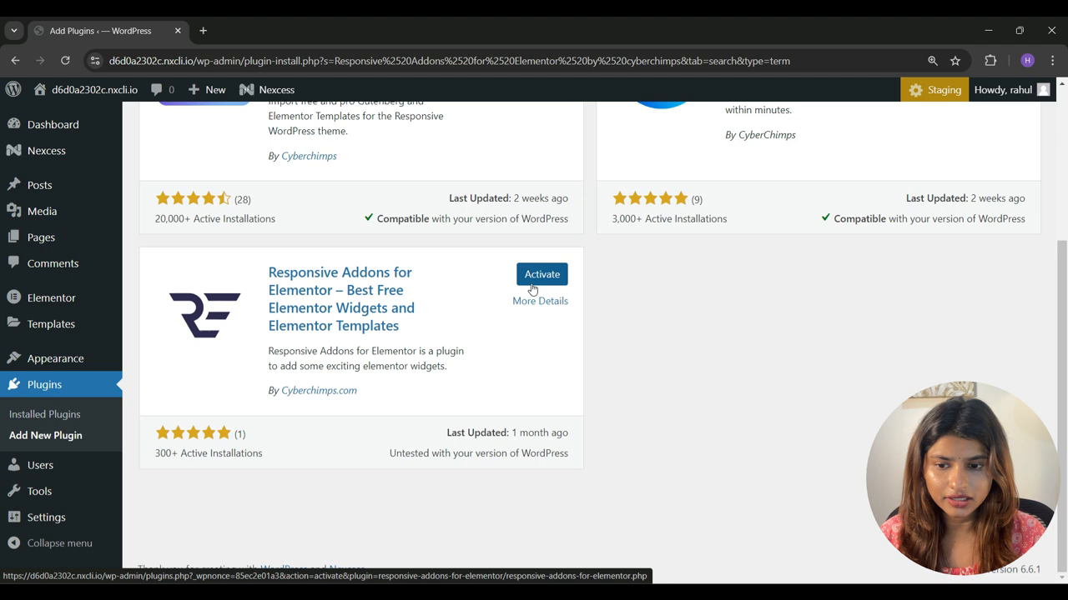
{"action": "left_click", "coordinate": [542, 274]}
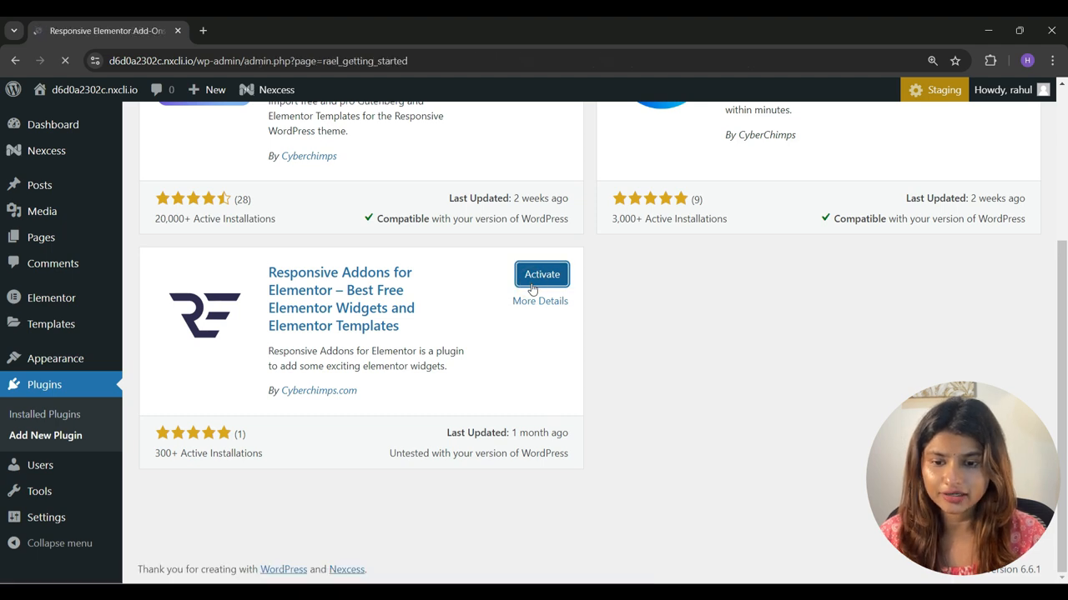
Step: Open the Widgets list on the Responsive Addons for Elementor getting-started page
{"action": "left_click", "coordinate": [542, 275]}
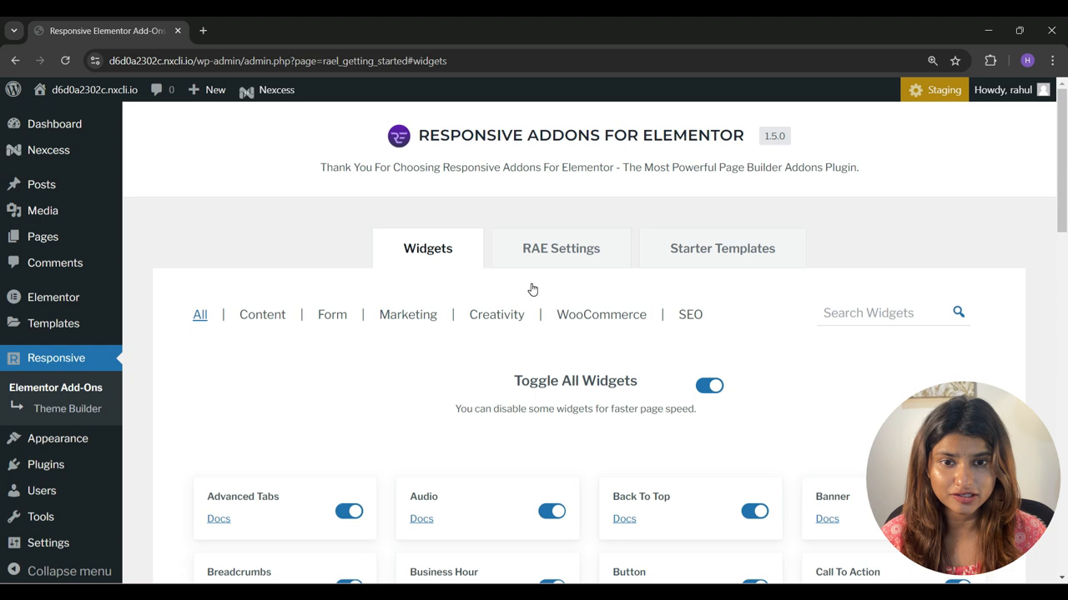
{"action": "mouse_move", "coordinate": [270, 377]}
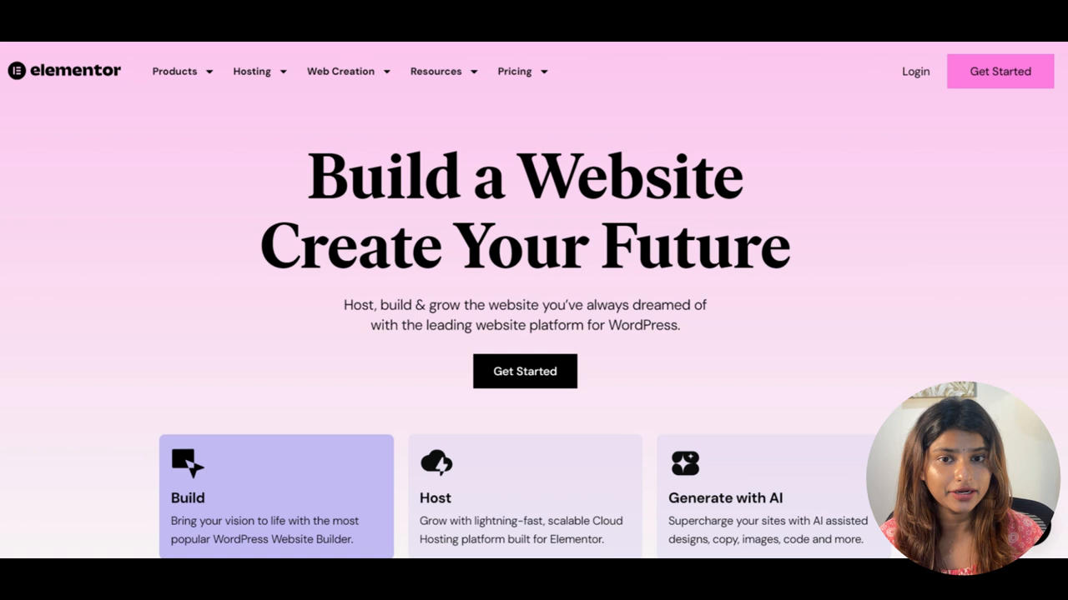
{"action": "scroll", "scroll_direction": "down", "scroll_amount": 3}
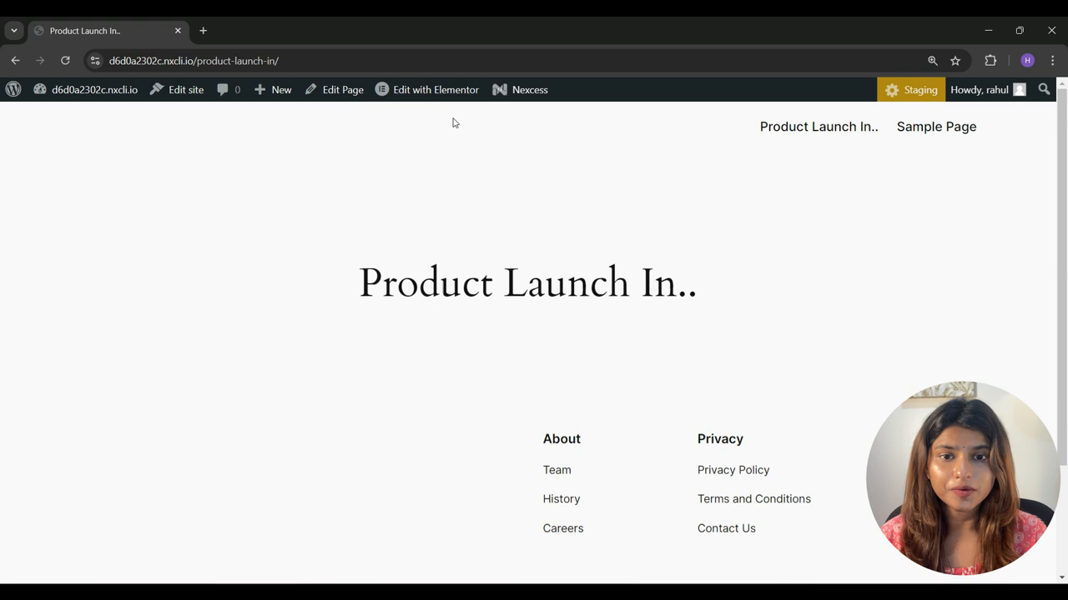
Step: Edit the page with Elementor and drag an RAE Countdown widget below the 'Product Launch In..' heading
{"action": "left_click", "coordinate": [434, 89]}
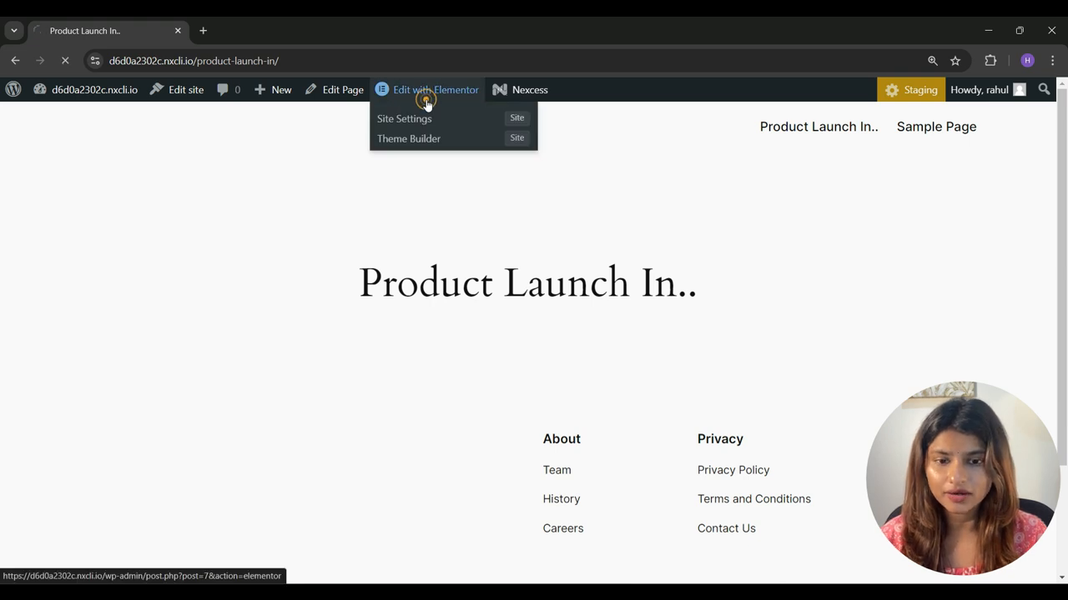
{"action": "left_click", "coordinate": [434, 90]}
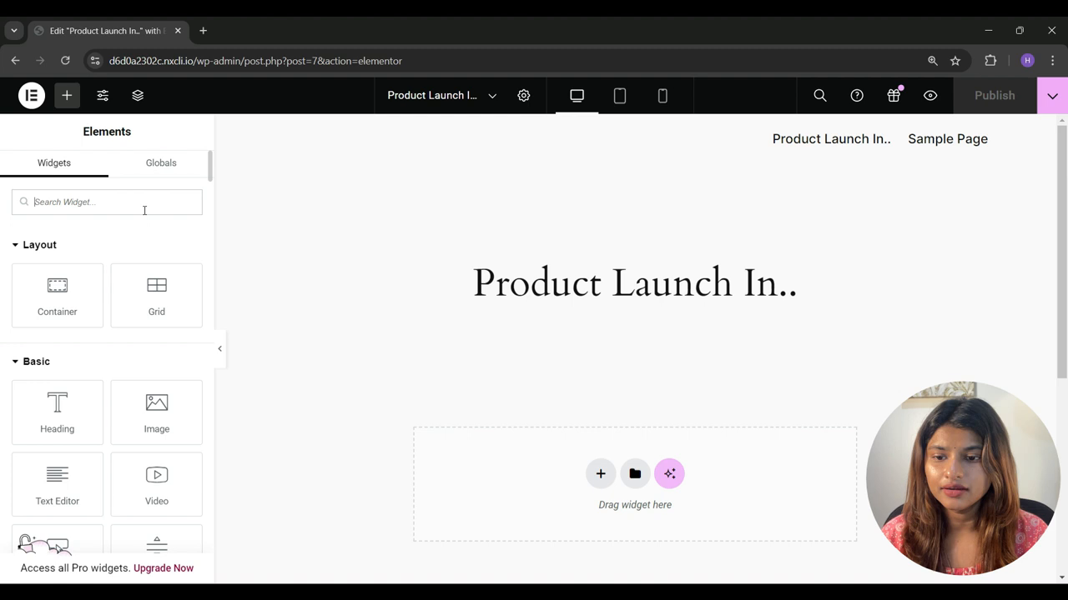
{"action": "type", "text": "RAE countdown"}
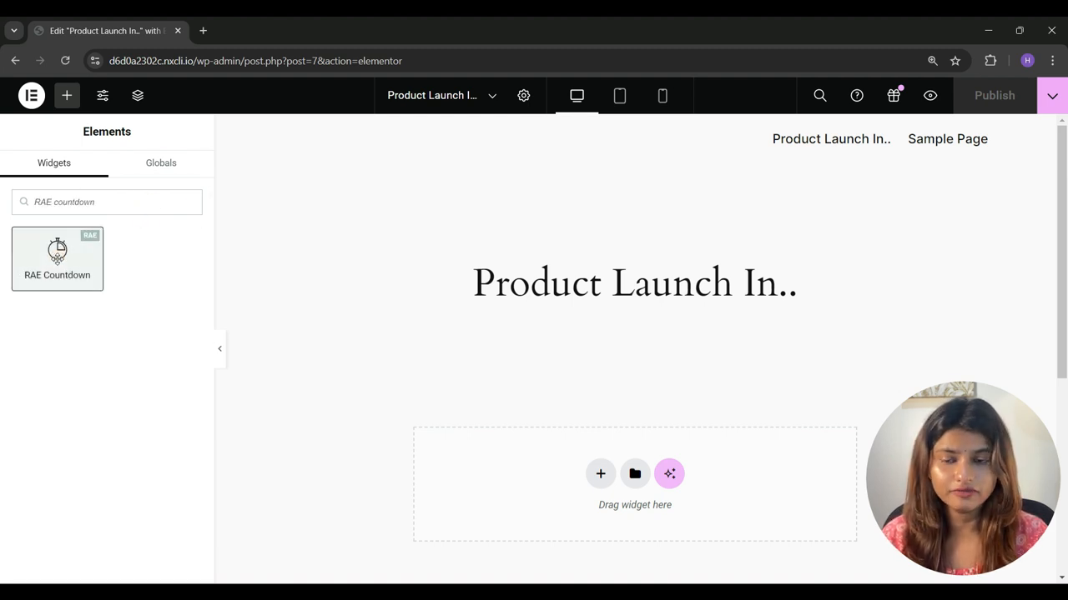
{"action": "left_click_drag", "start_coordinate": [56, 259], "coordinate": [634, 371]}
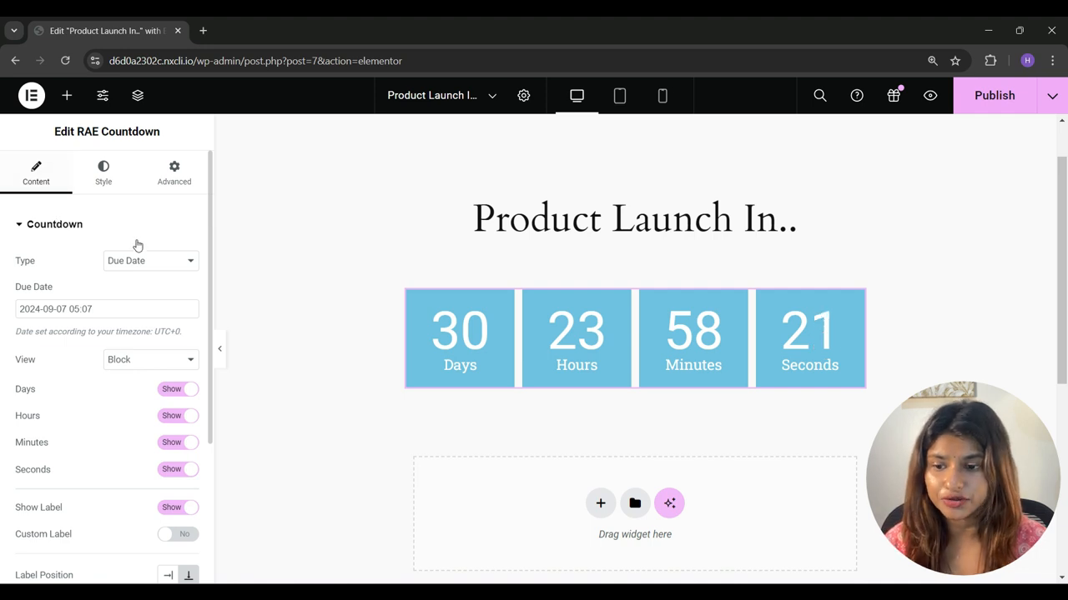
Step: Keep the countdown type as Due Date, set to September 10, after briefly trying Evergreen Timer
{"action": "left_click", "coordinate": [150, 260]}
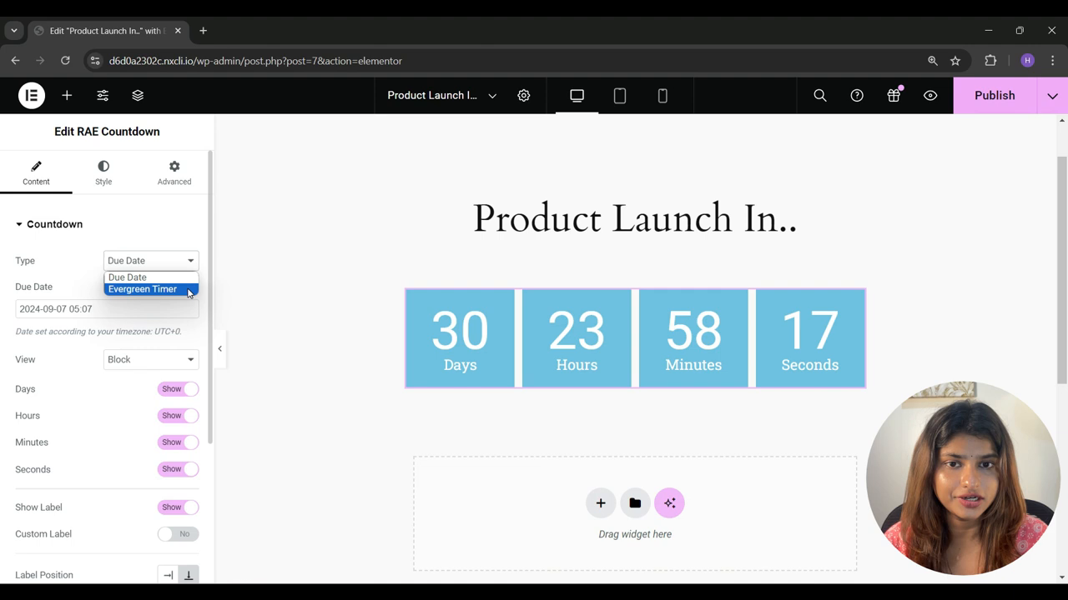
{"action": "left_click", "coordinate": [128, 277]}
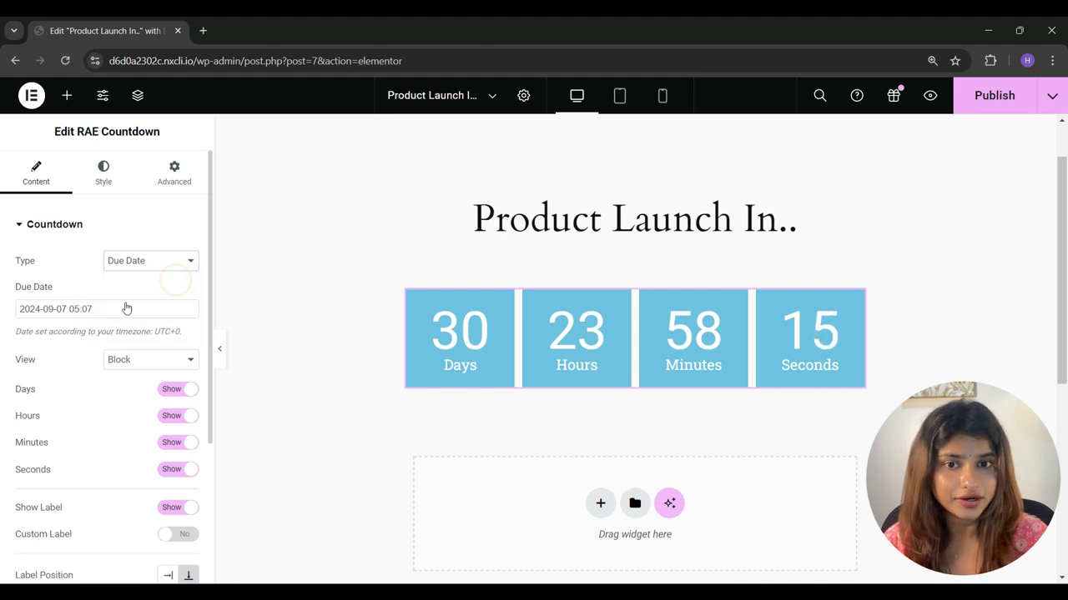
{"action": "left_click", "coordinate": [107, 309]}
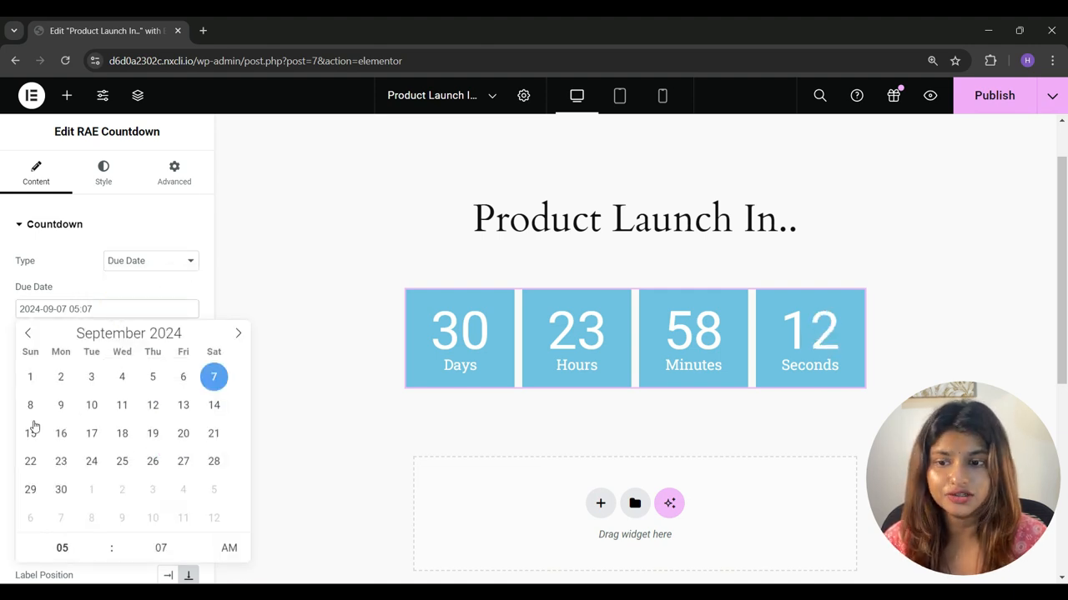
{"action": "left_click", "coordinate": [91, 405]}
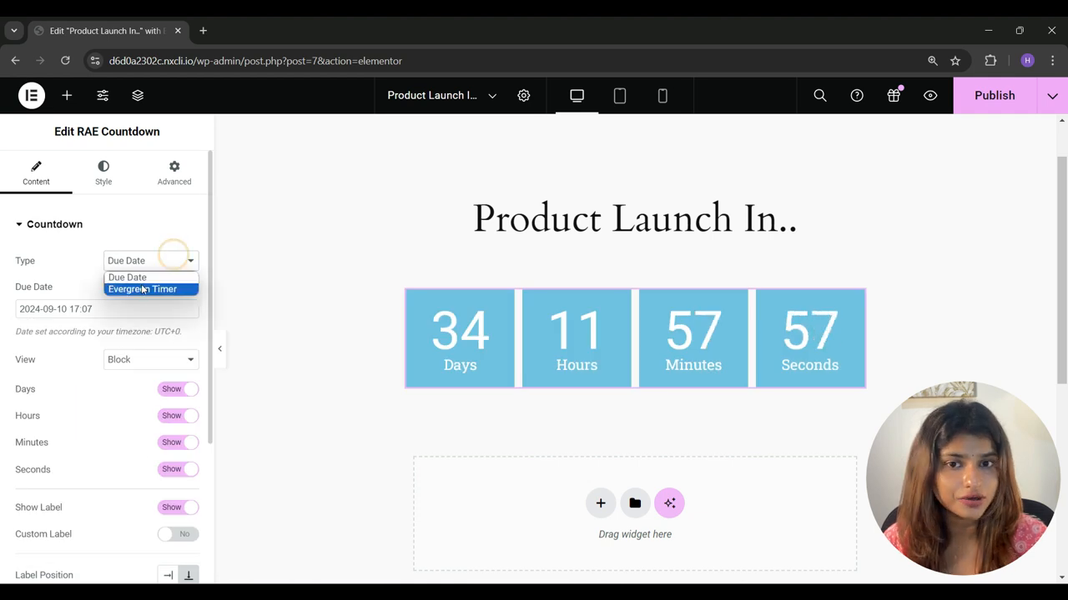
{"action": "left_click", "coordinate": [142, 288]}
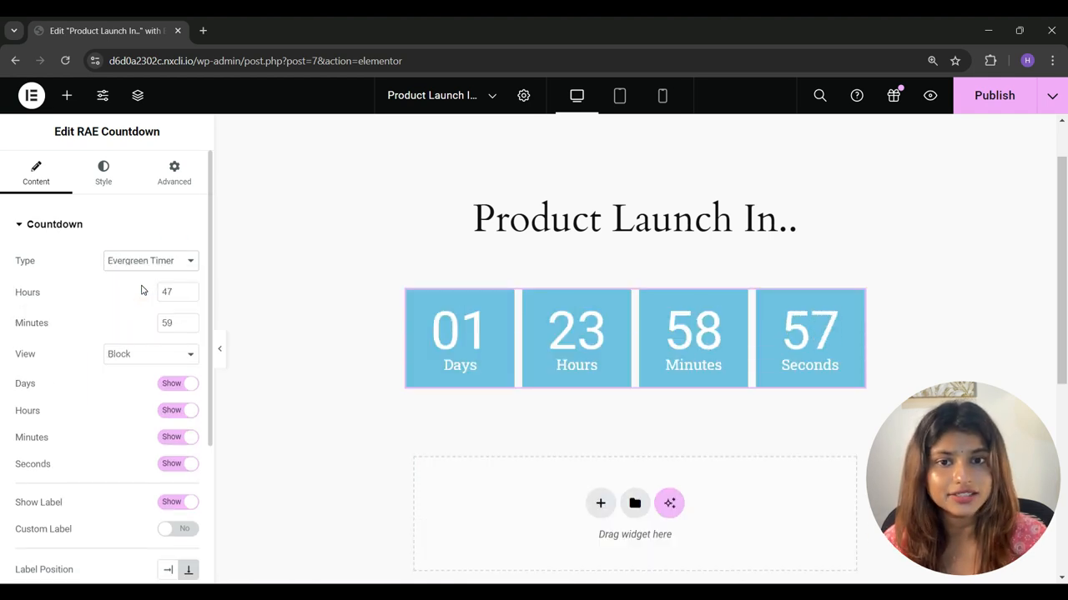
{"action": "left_click", "coordinate": [151, 260]}
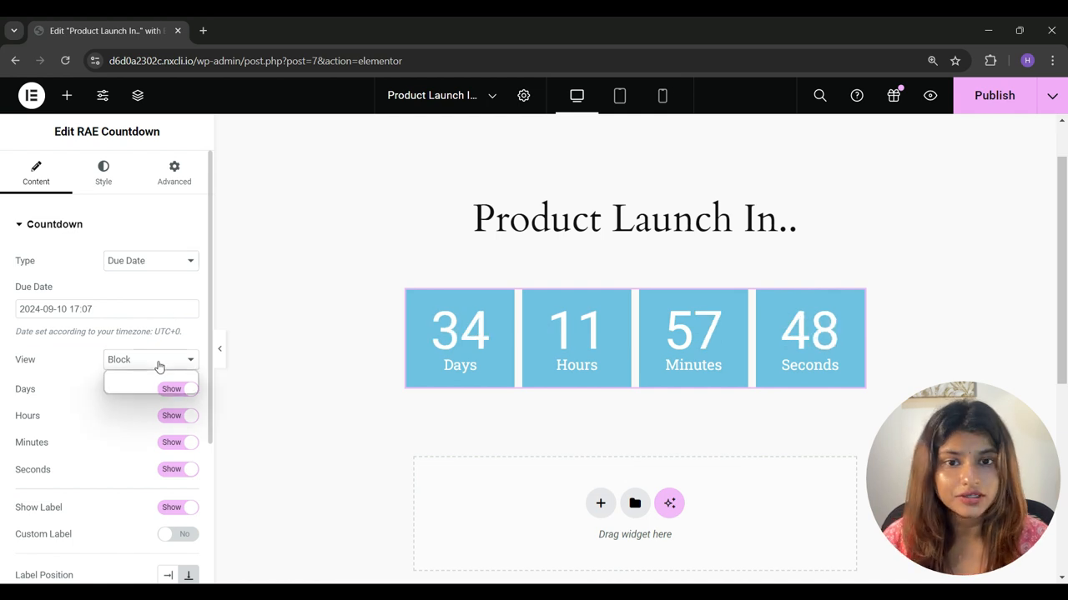
Step: Try the Inline countdown layout, then return it to Block
{"action": "left_click", "coordinate": [150, 360]}
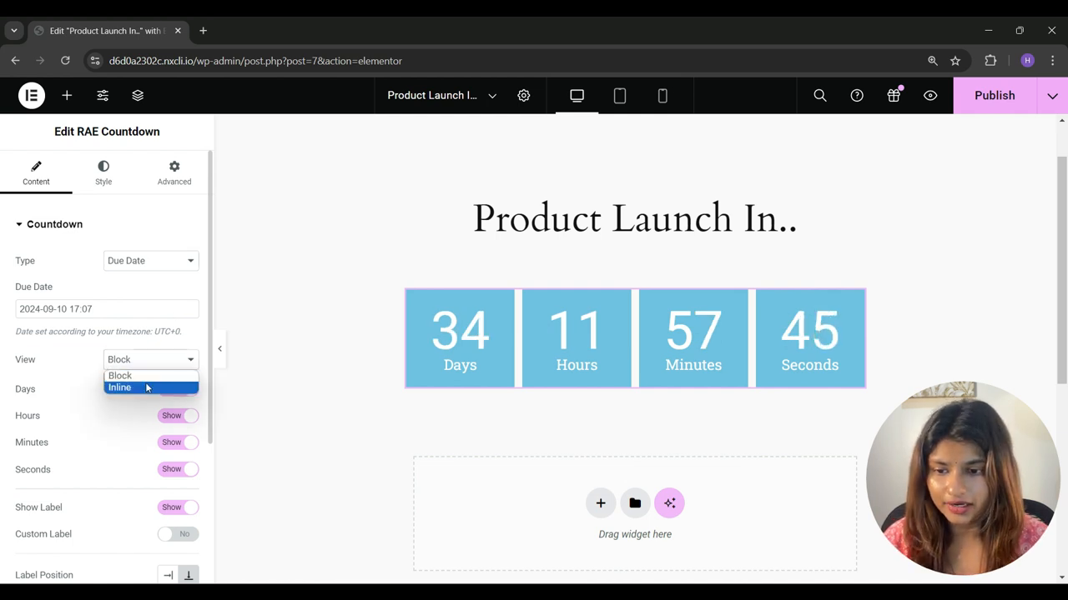
{"action": "left_click", "coordinate": [119, 387]}
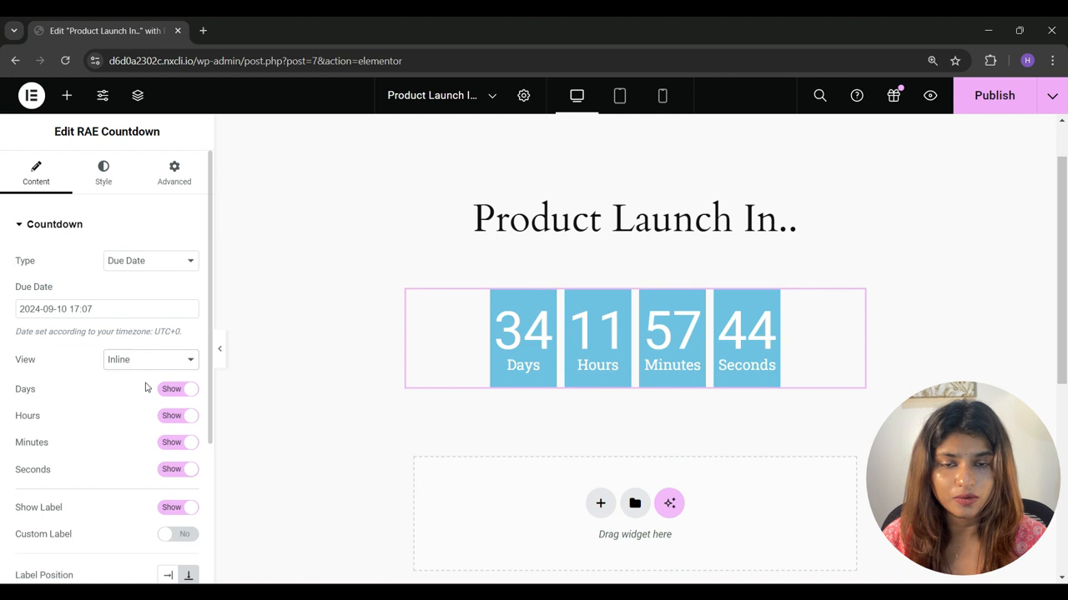
{"action": "left_click", "coordinate": [150, 360]}
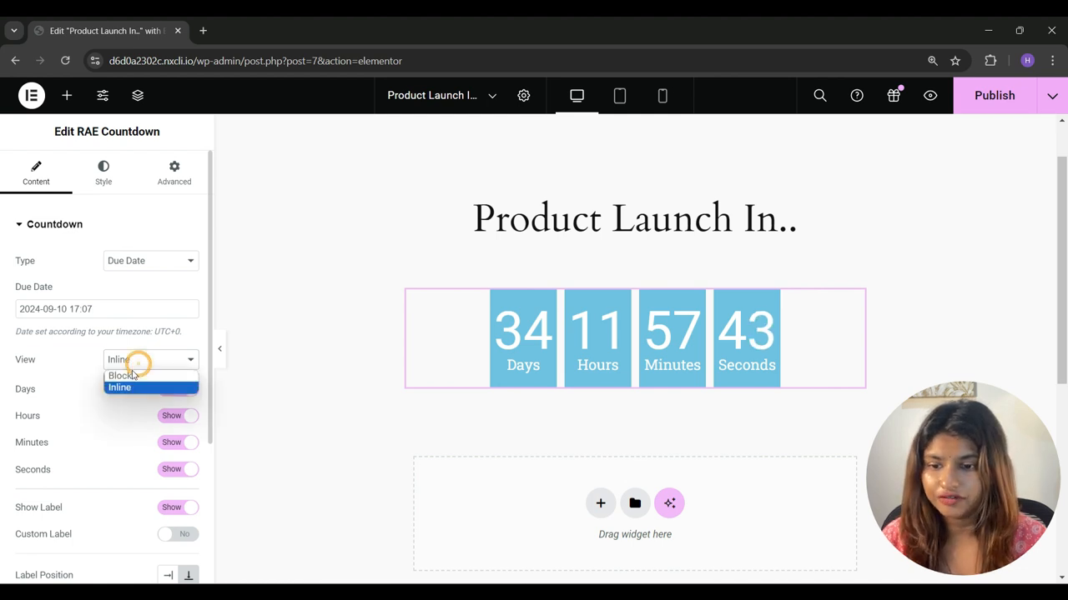
{"action": "left_click", "coordinate": [120, 375]}
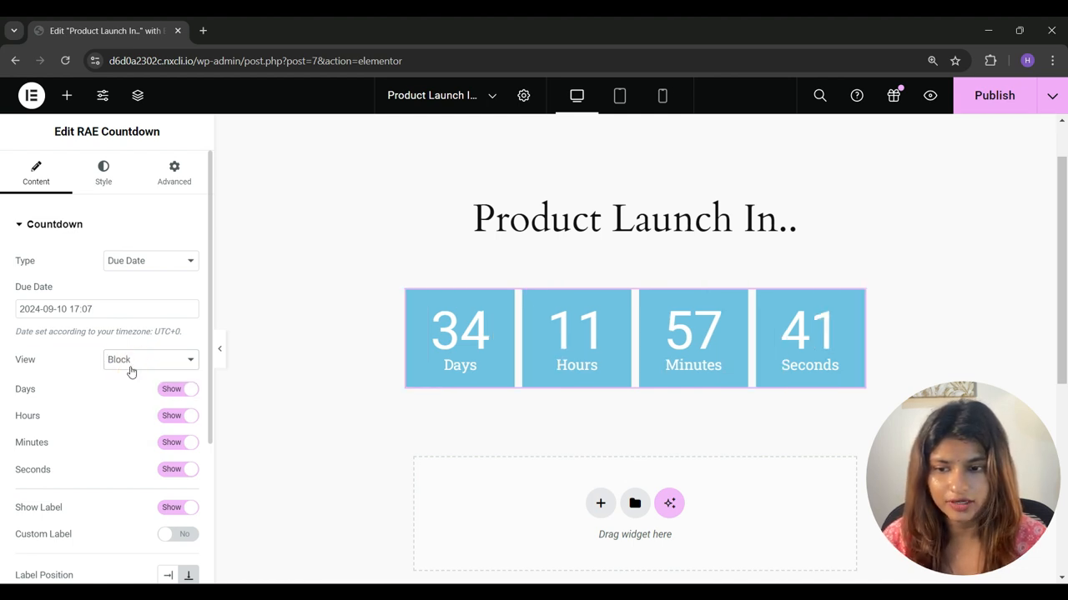
{"action": "scroll", "scroll_direction": "down", "scroll_amount": 3}
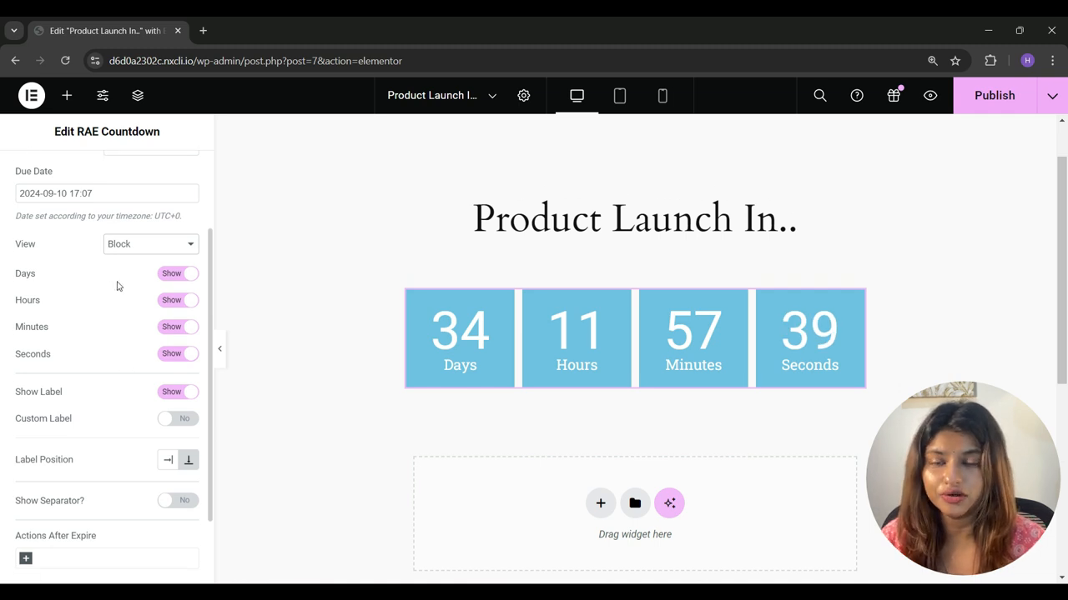
{"action": "mouse_move", "coordinate": [164, 320]}
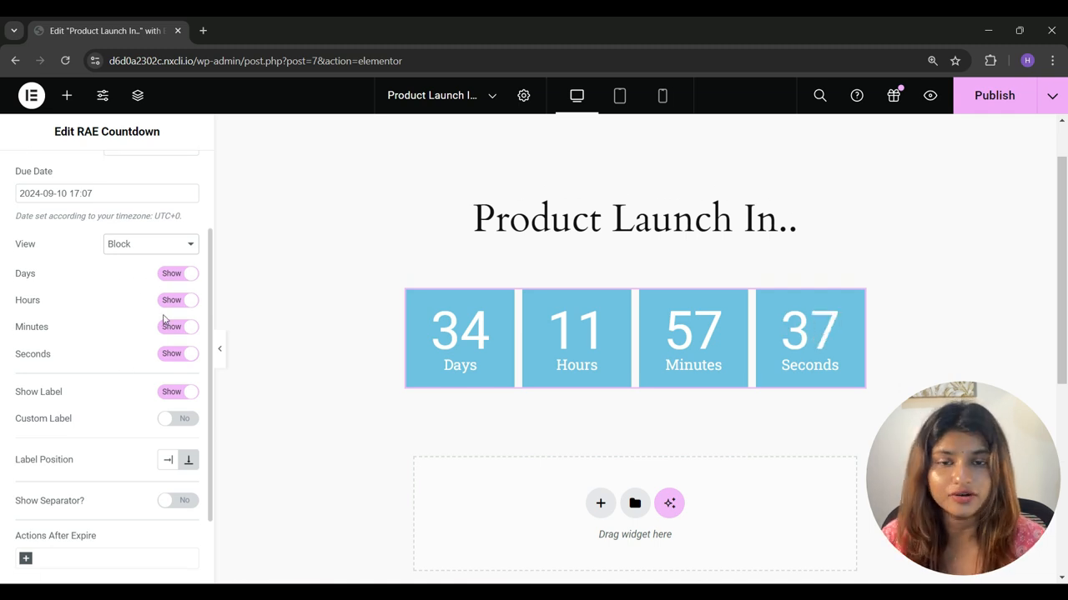
{"action": "mouse_move", "coordinate": [154, 393]}
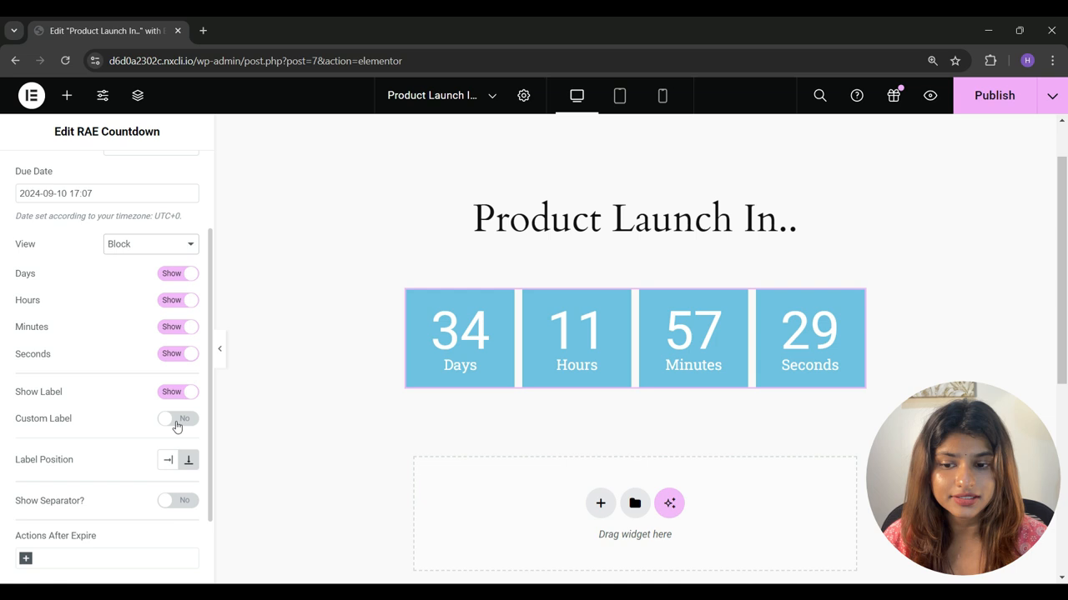
{"action": "left_click", "coordinate": [178, 418]}
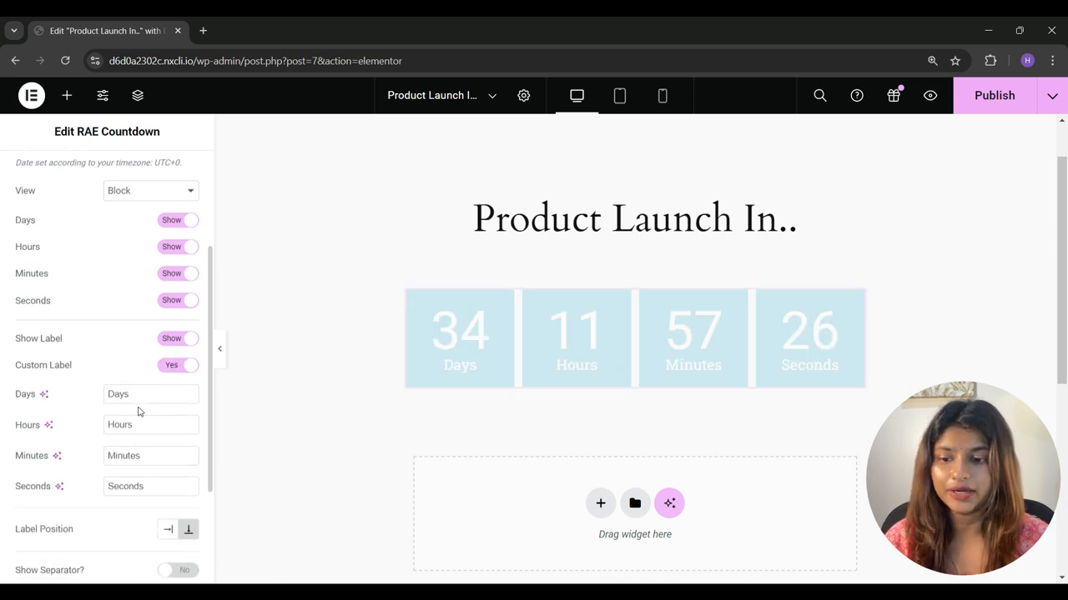
{"action": "left_click", "coordinate": [150, 425]}
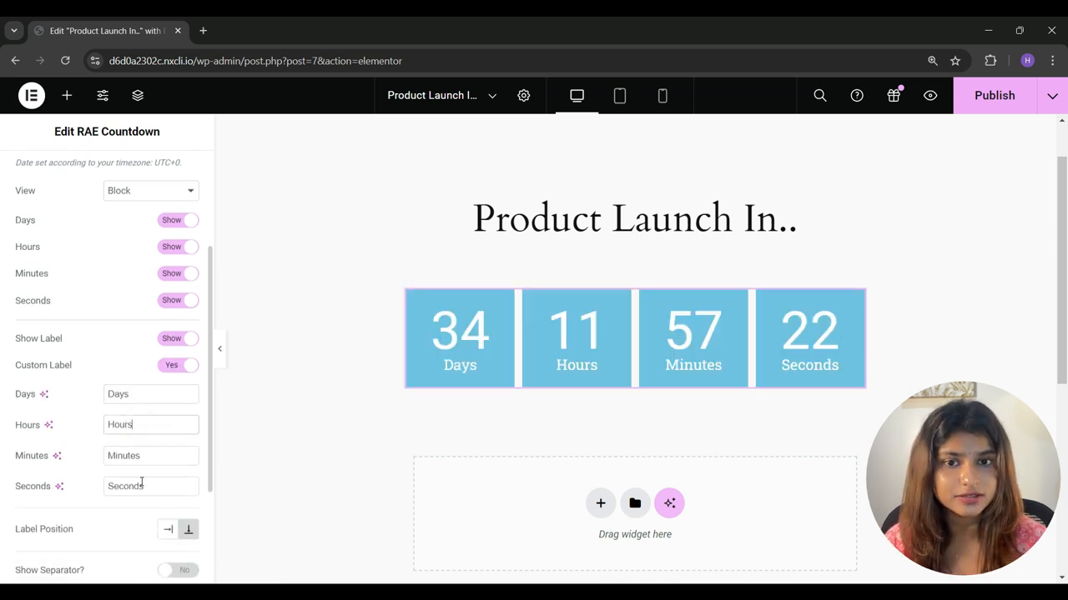
{"action": "left_click", "coordinate": [178, 365]}
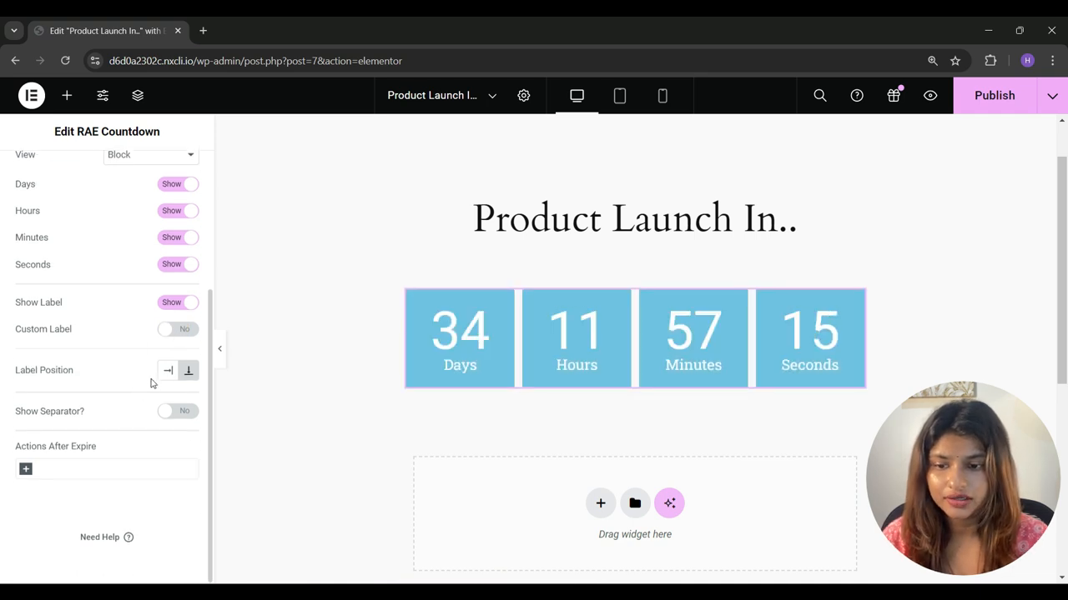
{"action": "left_click", "coordinate": [167, 370]}
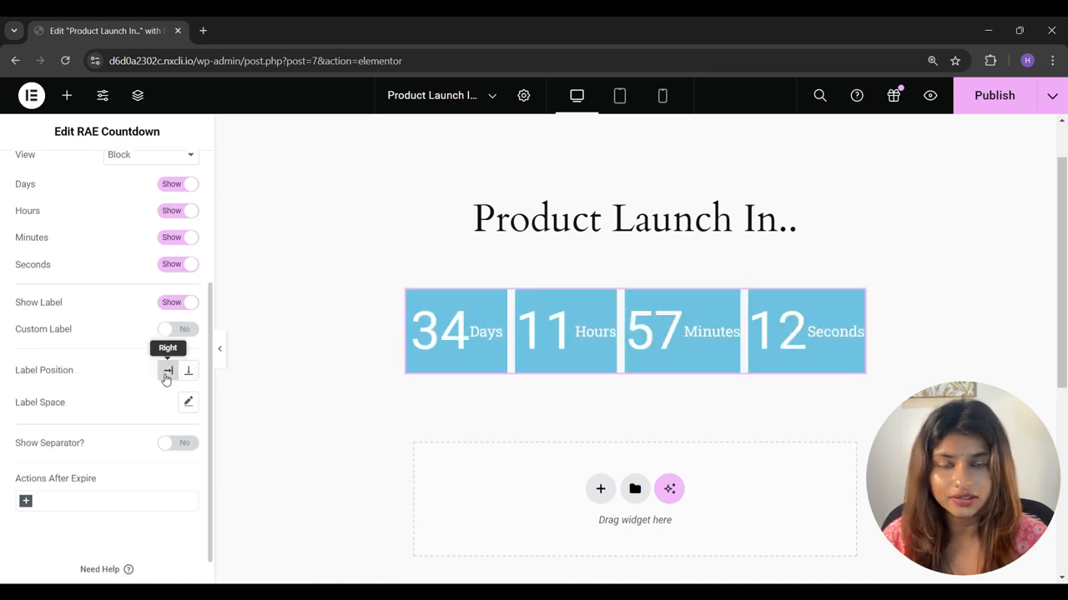
{"action": "left_click", "coordinate": [168, 371]}
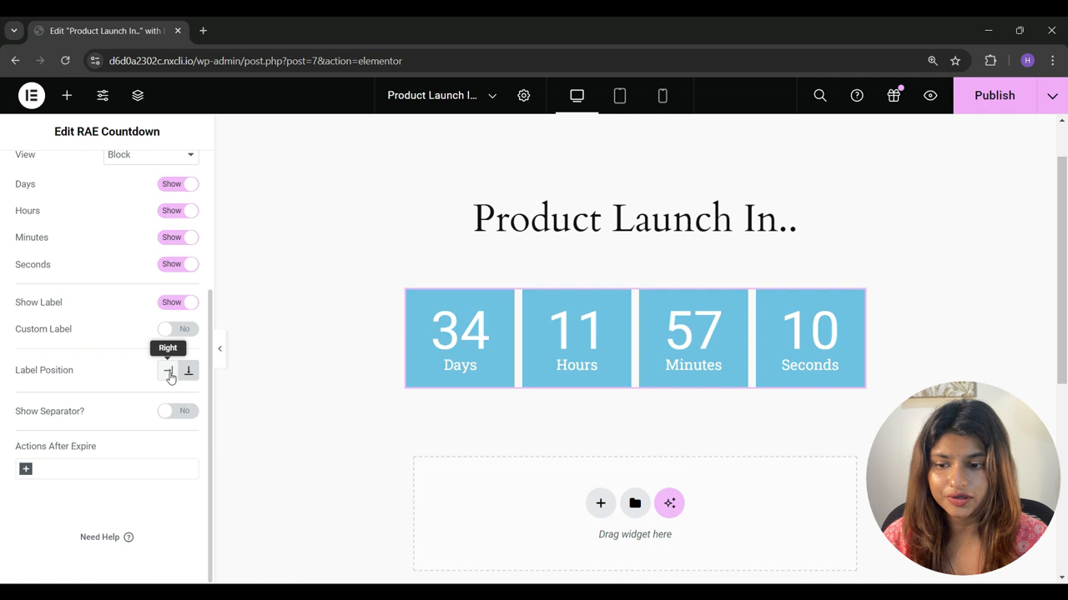
{"action": "left_click", "coordinate": [178, 410]}
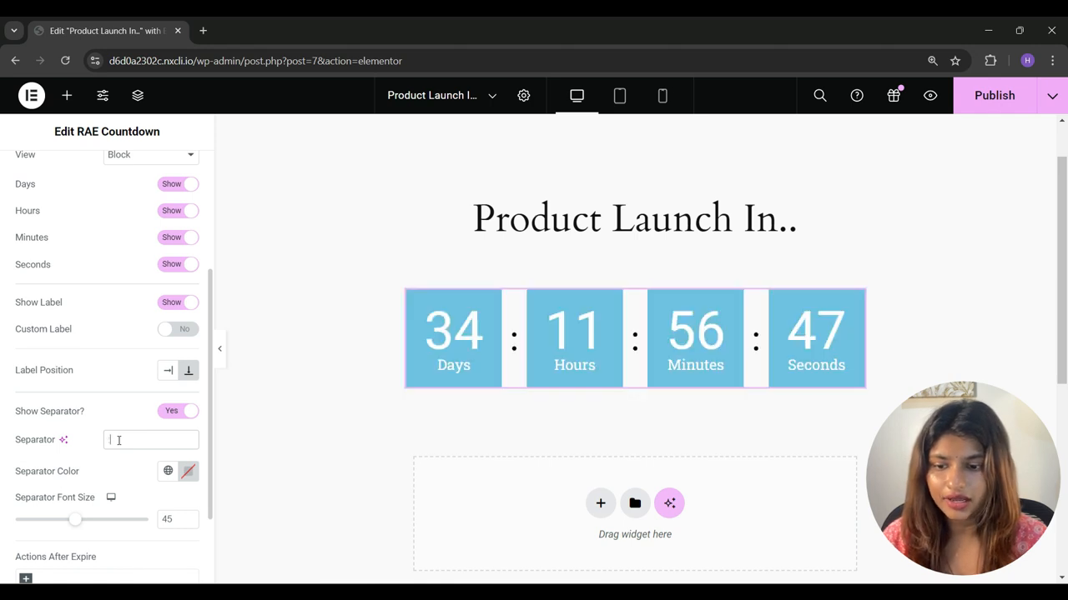
{"action": "left_click", "coordinate": [188, 471]}
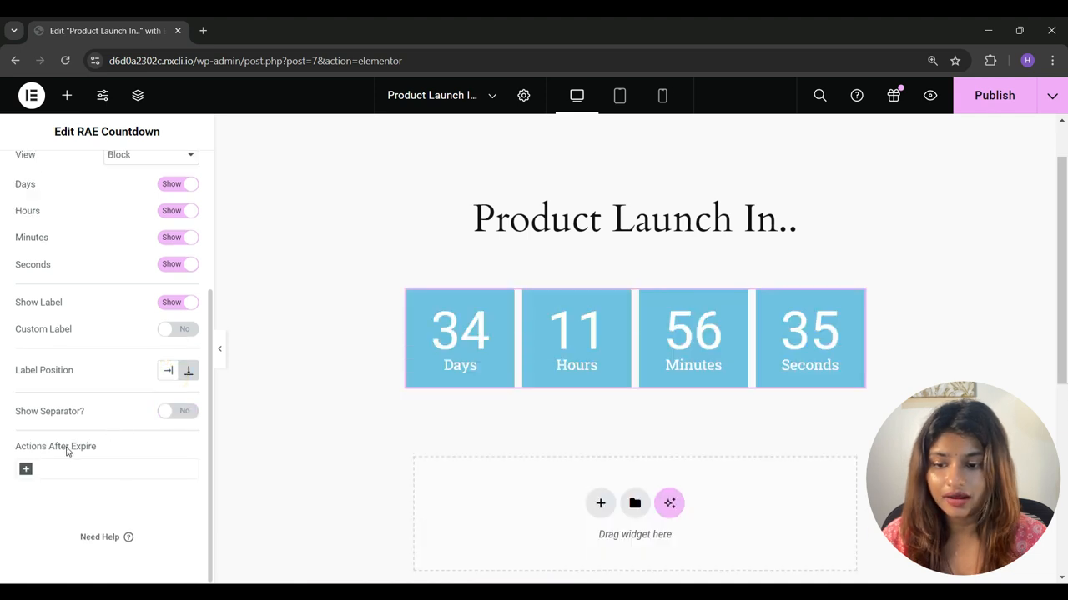
Step: Set Actions After Expire to Show Message
{"action": "left_click", "coordinate": [26, 469]}
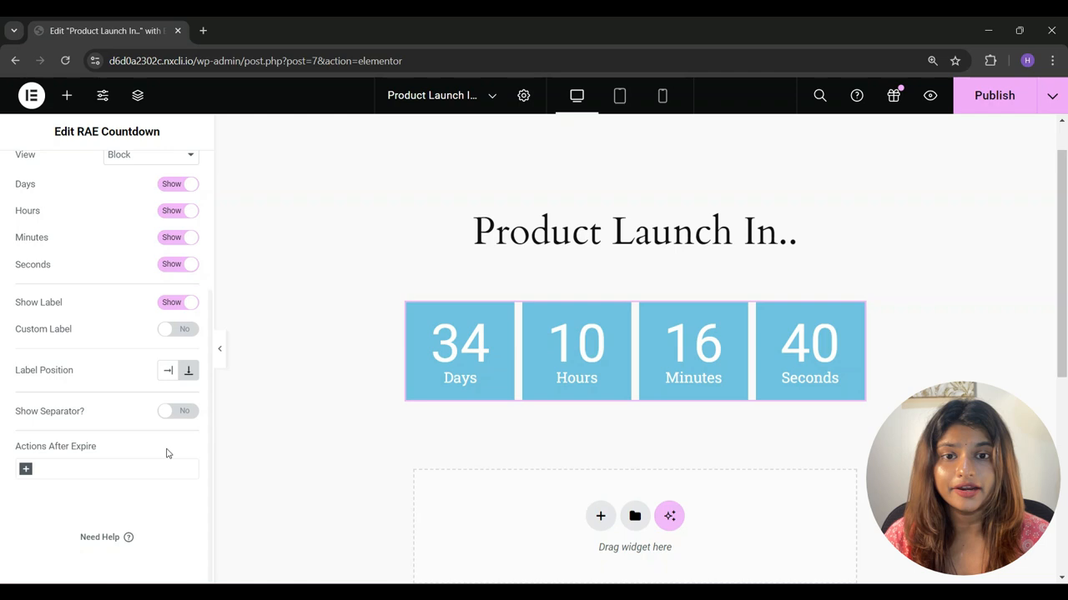
{"action": "left_click", "coordinate": [26, 469]}
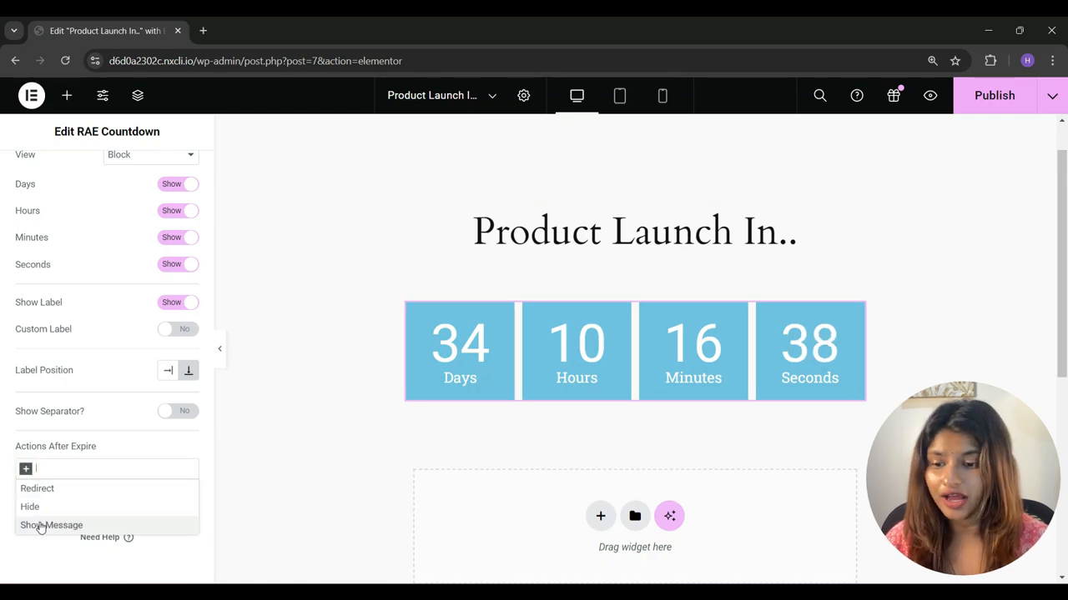
{"action": "left_click", "coordinate": [51, 524]}
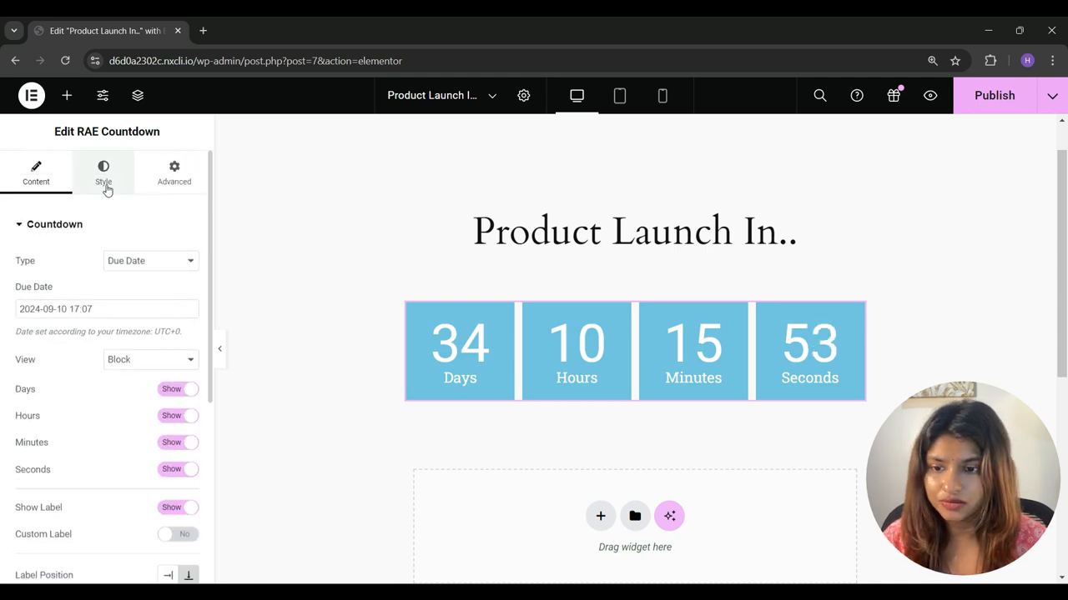
Step: Style the countdown boxes: red background, solid border, radius 5, space between 30
{"action": "left_click", "coordinate": [104, 173]}
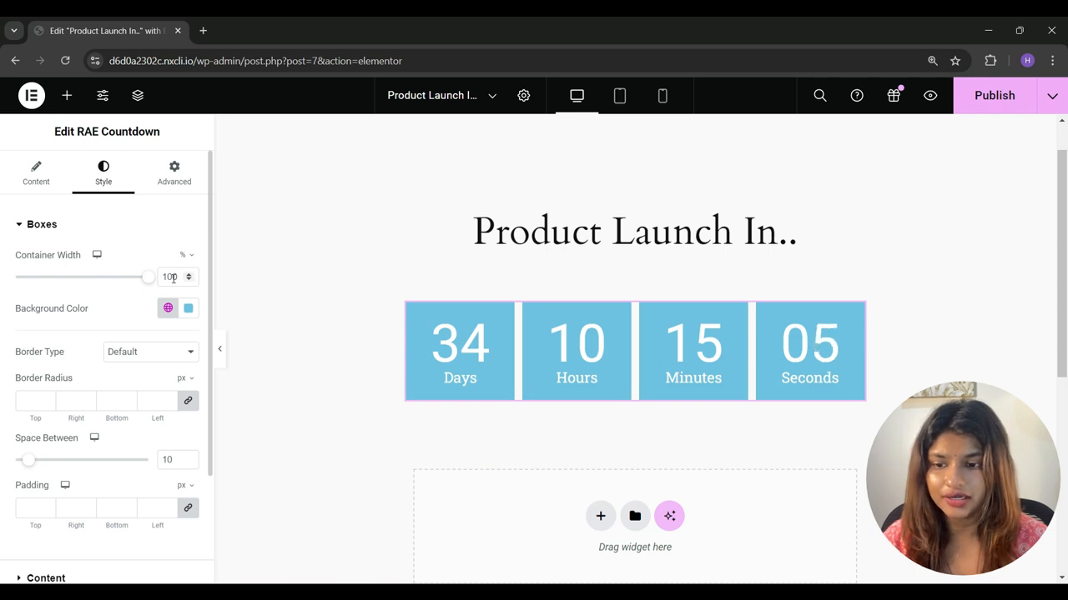
{"action": "left_click", "coordinate": [188, 308]}
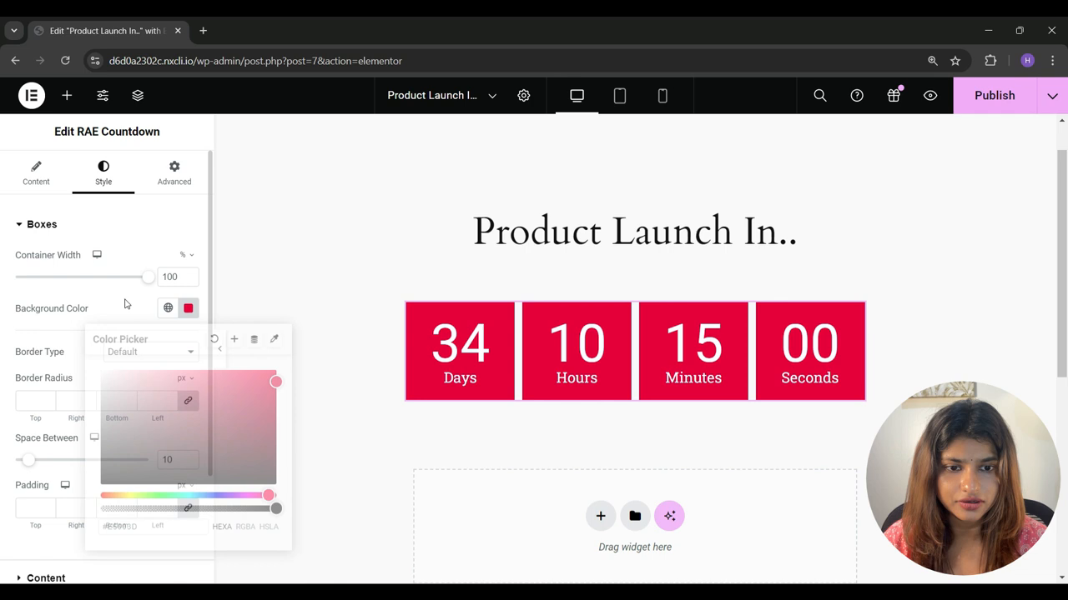
{"action": "left_click", "coordinate": [150, 351]}
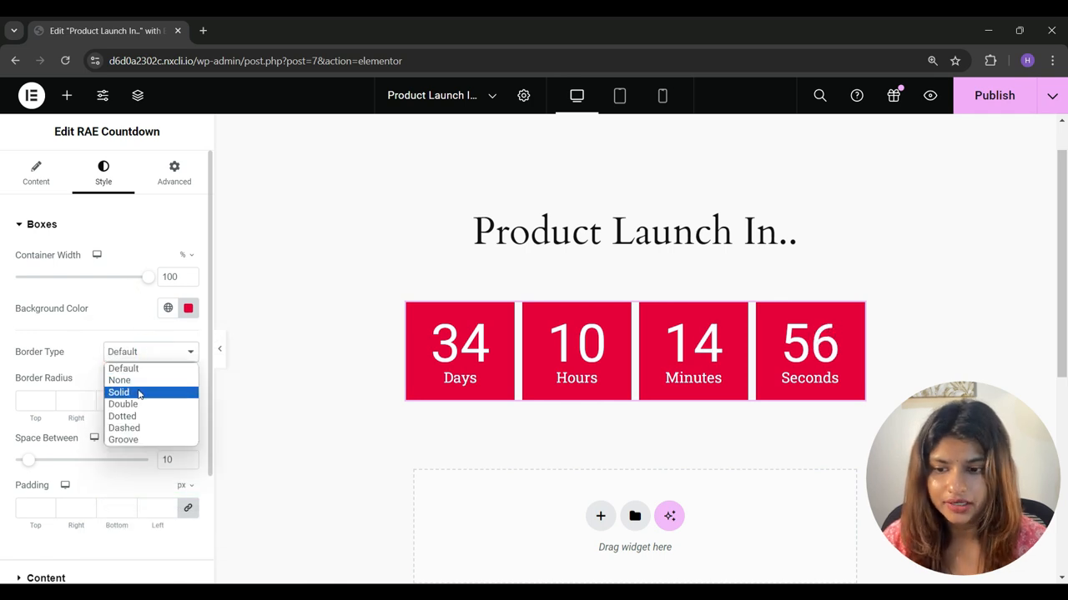
{"action": "left_click", "coordinate": [118, 392]}
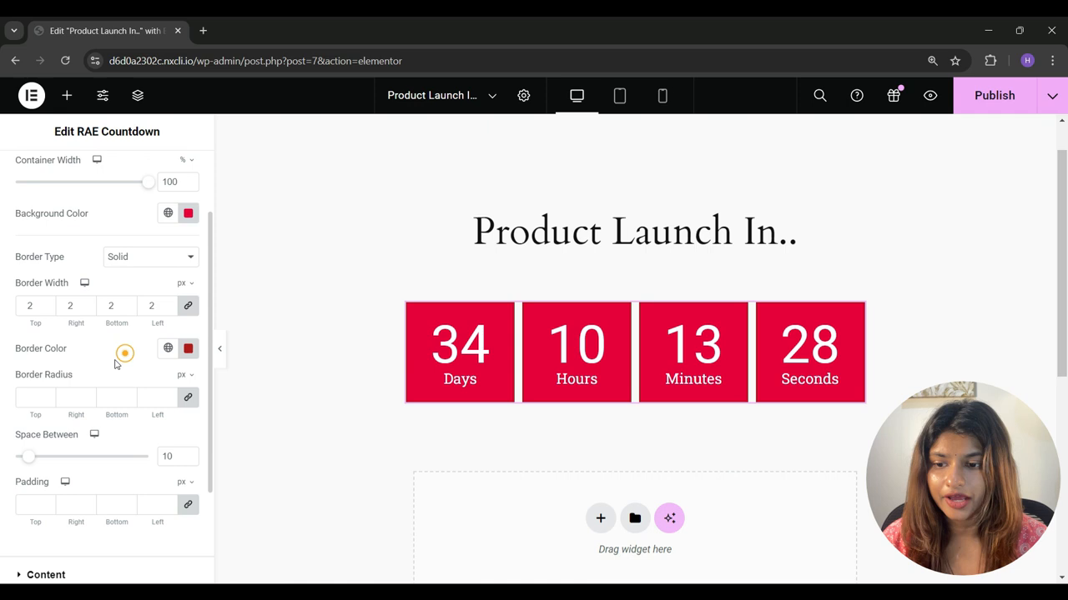
{"action": "type", "text": "5"}
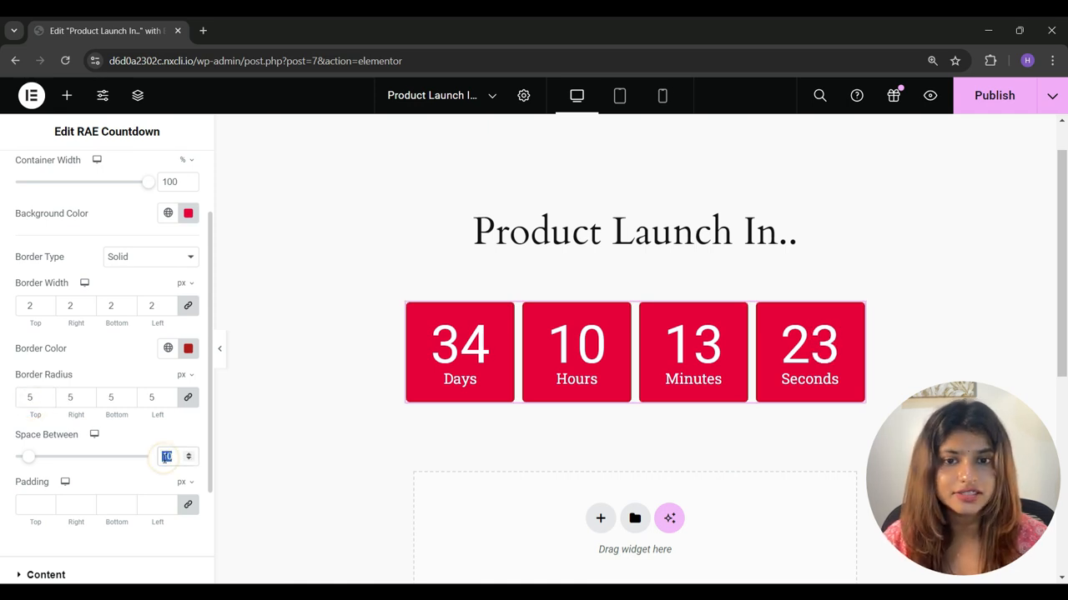
{"action": "type", "text": "30"}
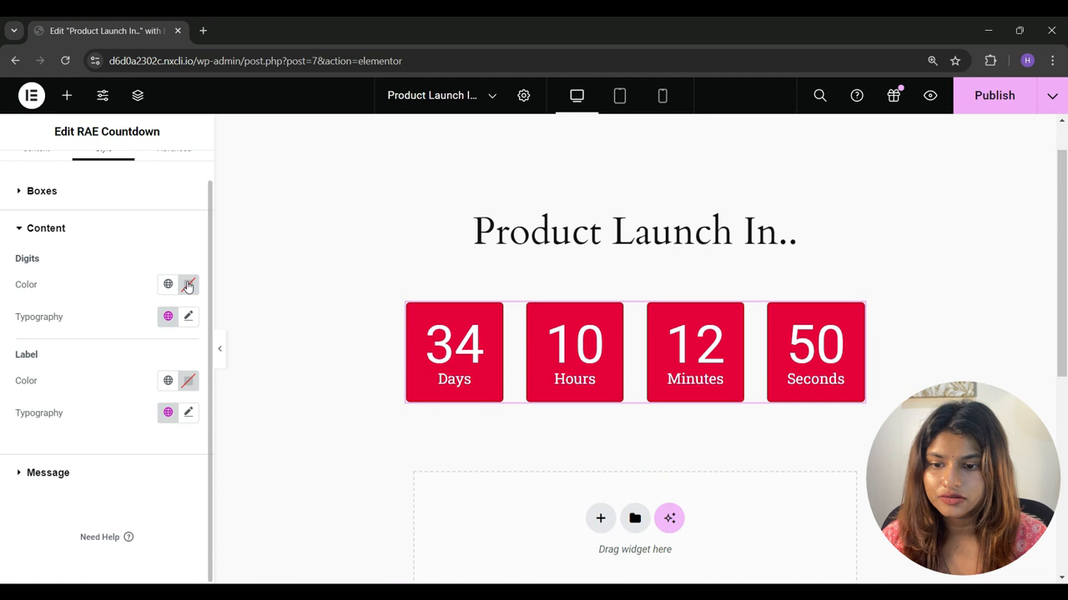
Step: Set digits colour to white (#FFFFFF), pick the label colour, and expand the Message styling
{"action": "left_click", "coordinate": [187, 285]}
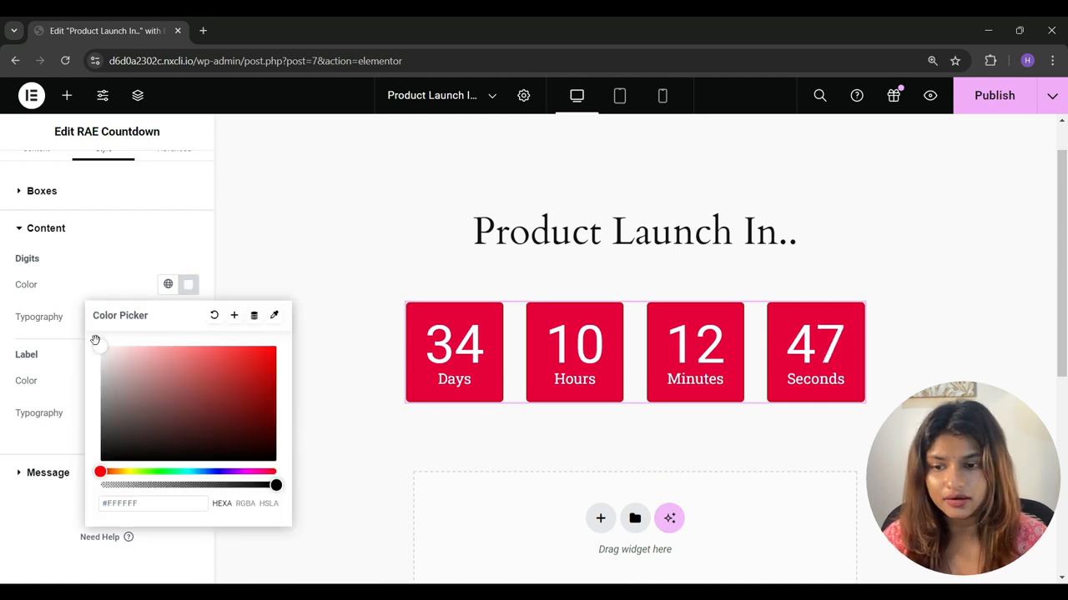
{"action": "left_click", "coordinate": [188, 312]}
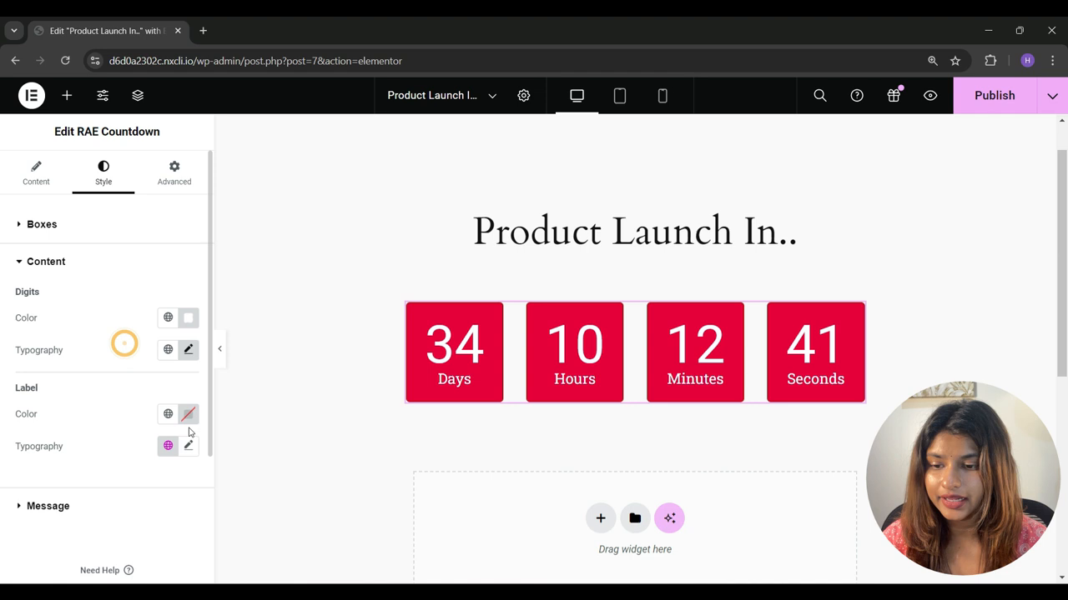
{"action": "left_click", "coordinate": [167, 413]}
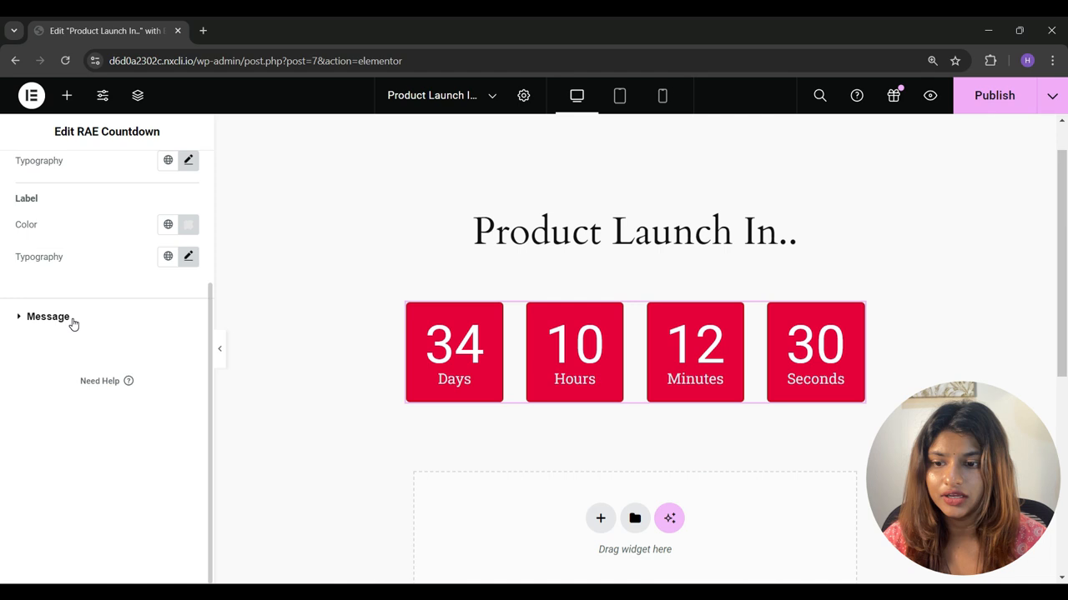
{"action": "left_click", "coordinate": [48, 316]}
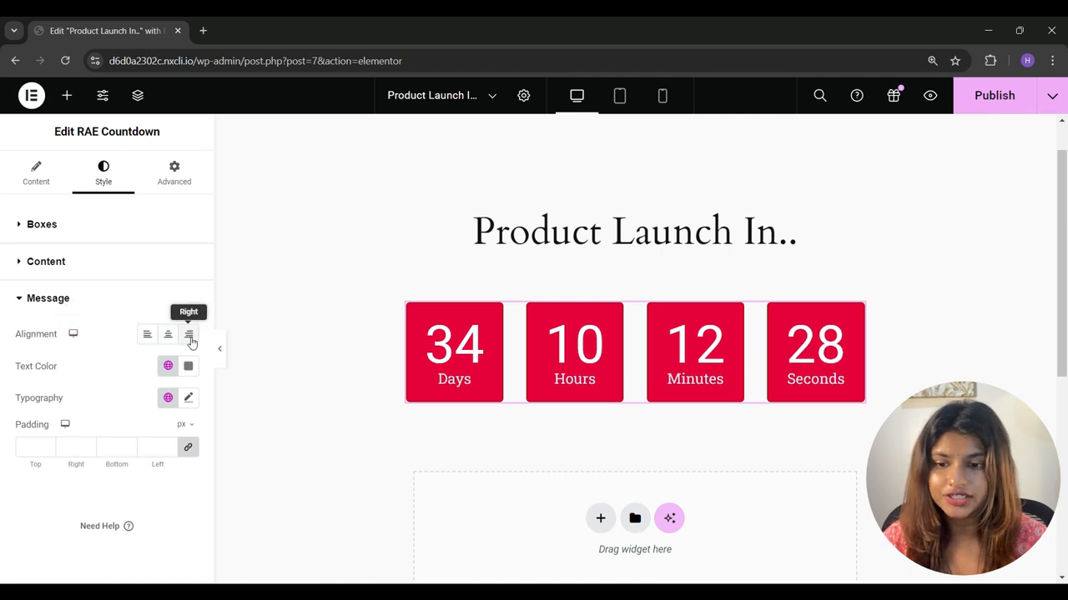